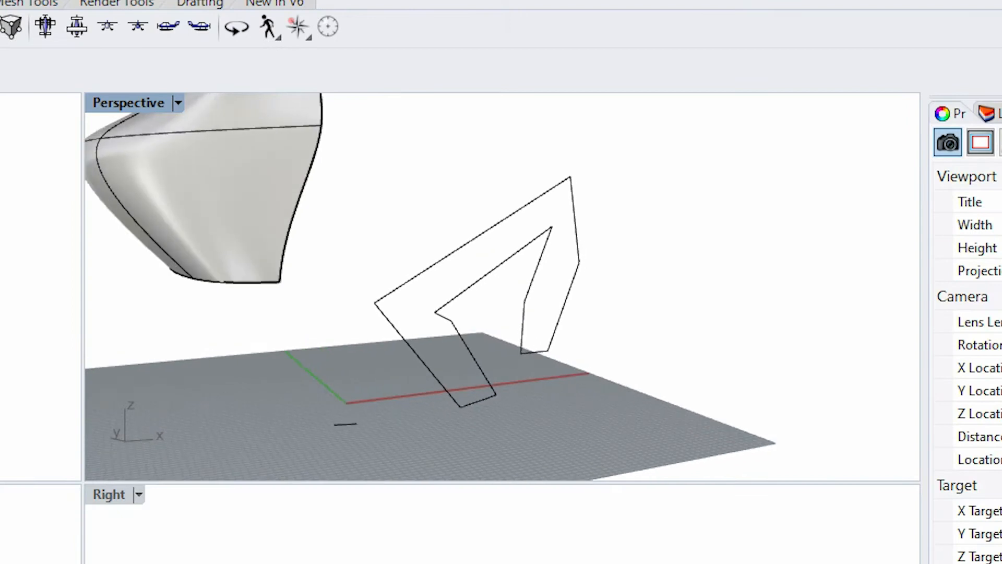
# - Select the two angular zigzag curves for a tight-style loft with 100-point rebuild
pyautogui.click(235, 128)
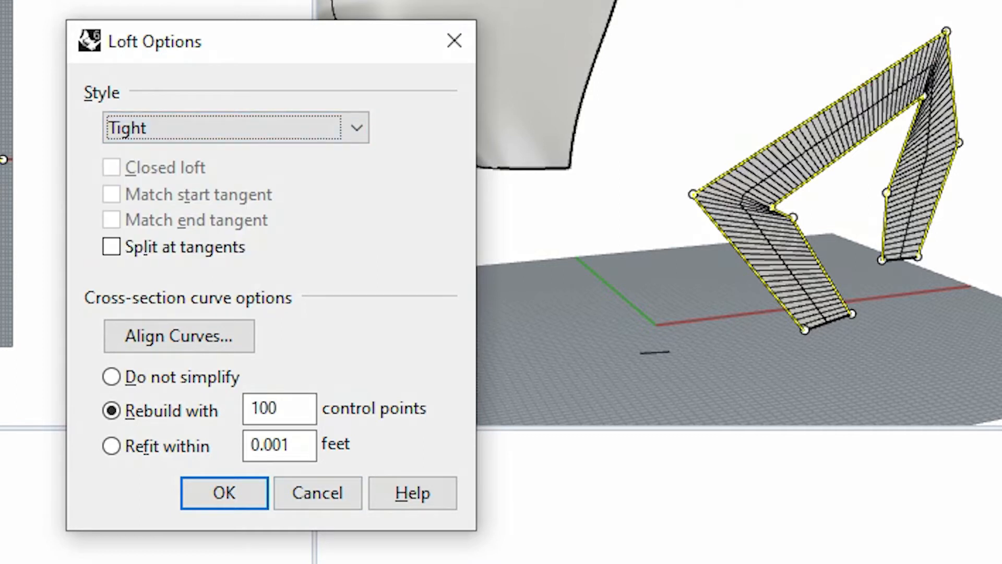
# - Discard the tight loft, try a sweep on the angular curves and dismiss its preview
pyautogui.click(224, 493)
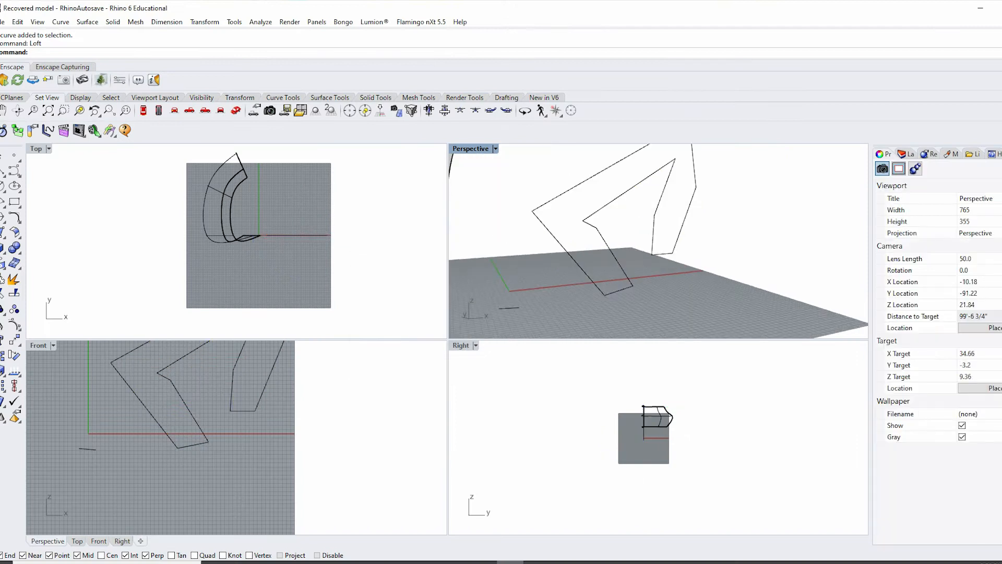
pyautogui.write('Sweep1')
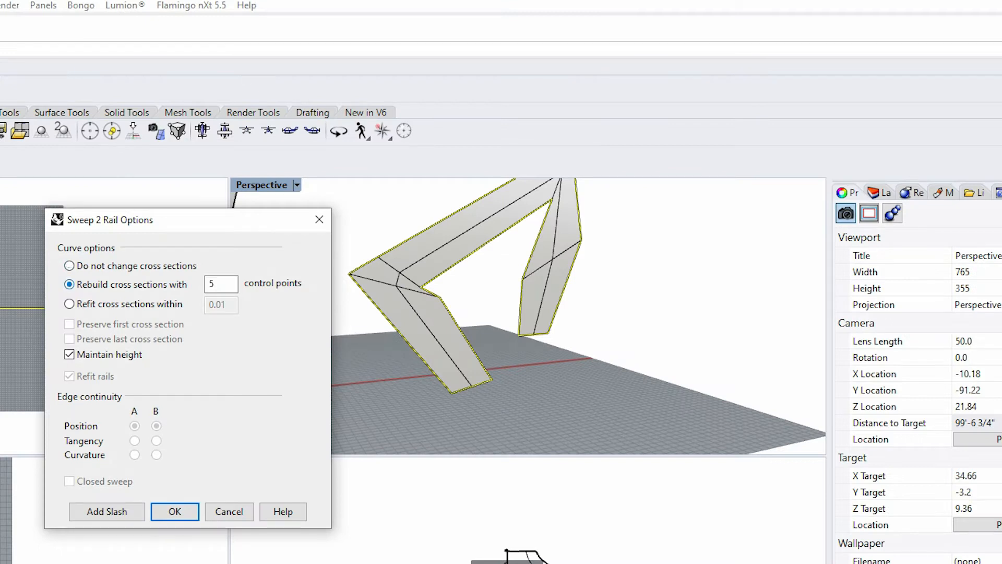
pyautogui.click(174, 511)
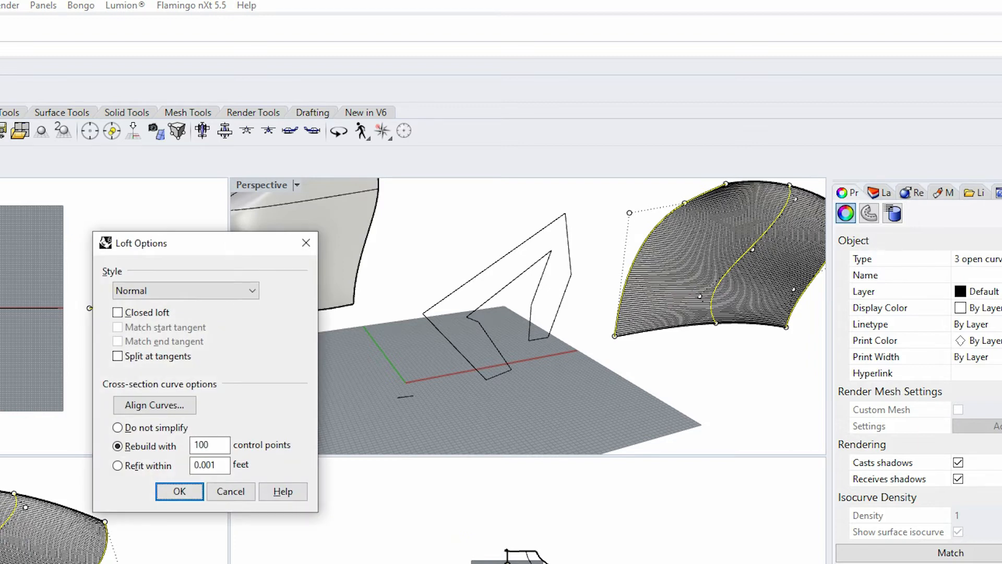
# - Cancel the normal loft, leaving the three wavy curves without a surface
pyautogui.click(178, 491)
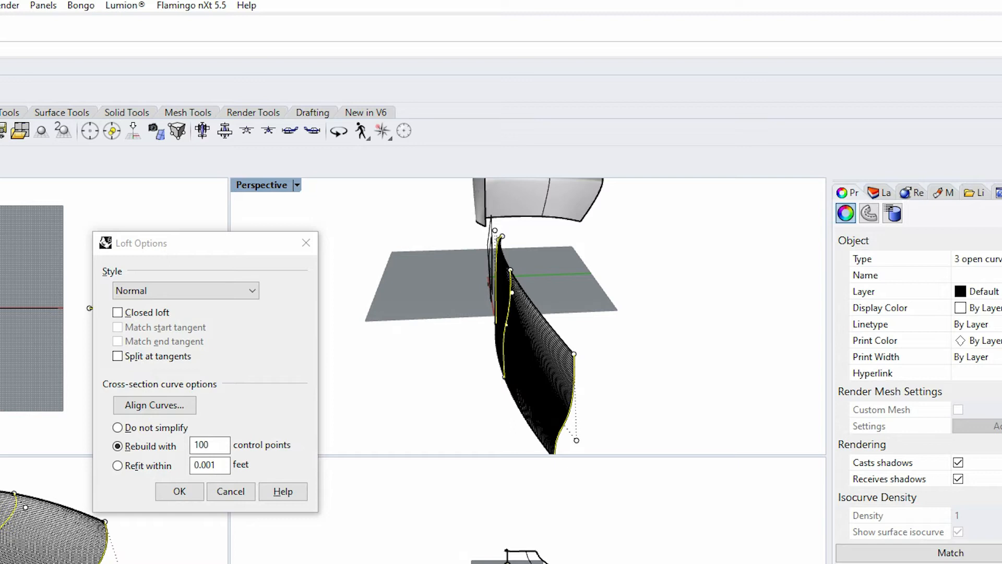
pyautogui.click(179, 491)
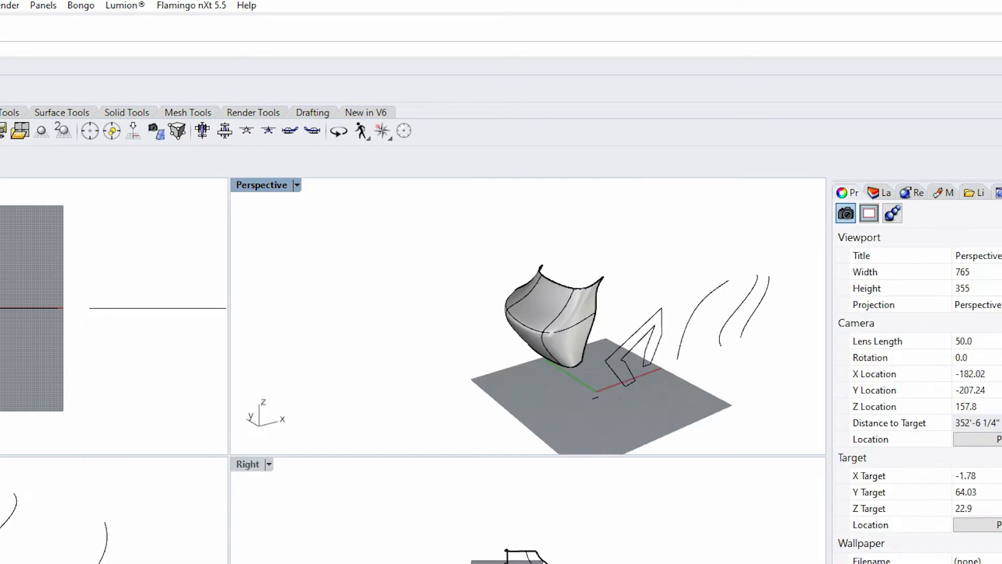
# - Select the two curved profiles and preview a loft with unsimplified cross sections
pyautogui.click(553, 313)
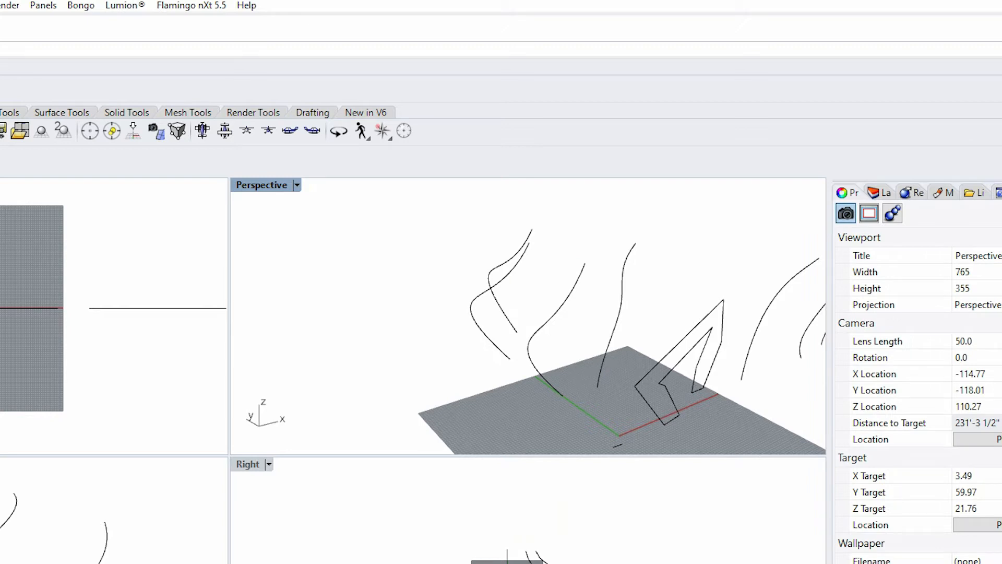
pyautogui.click(529, 307)
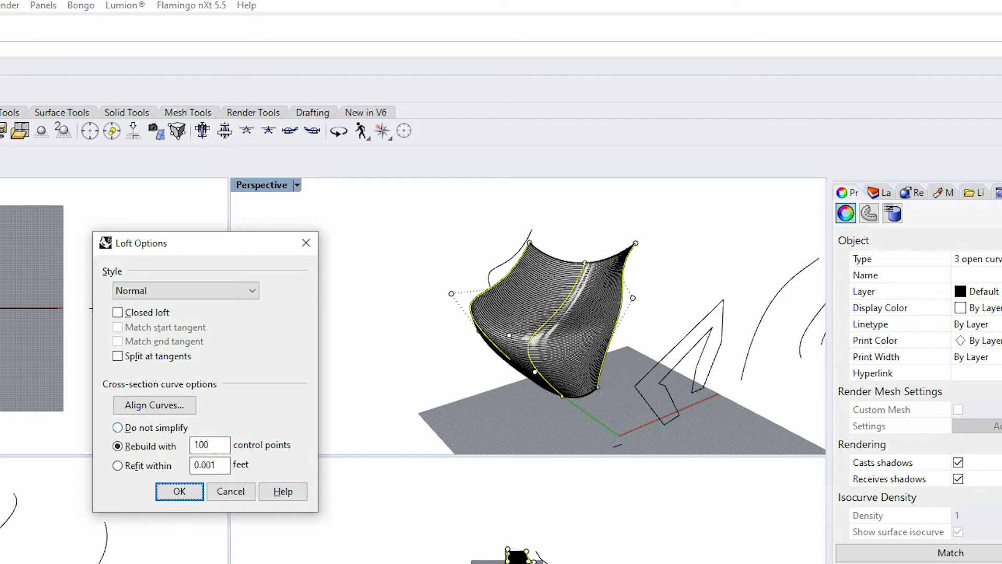
pyautogui.click(118, 427)
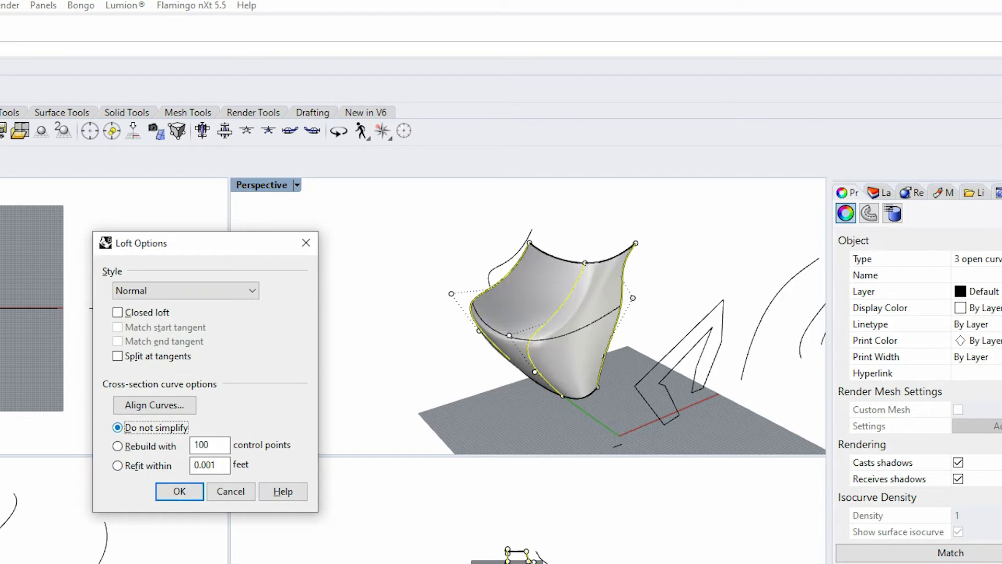
pyautogui.click(179, 492)
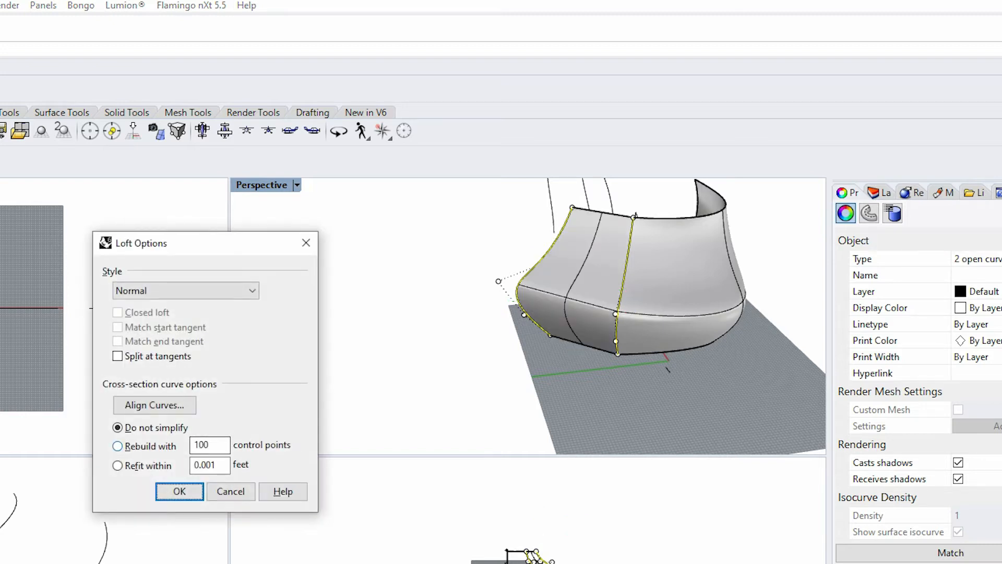
# - Rebuild the loft cross sections with 4 control points and create the surface
pyautogui.click(118, 446)
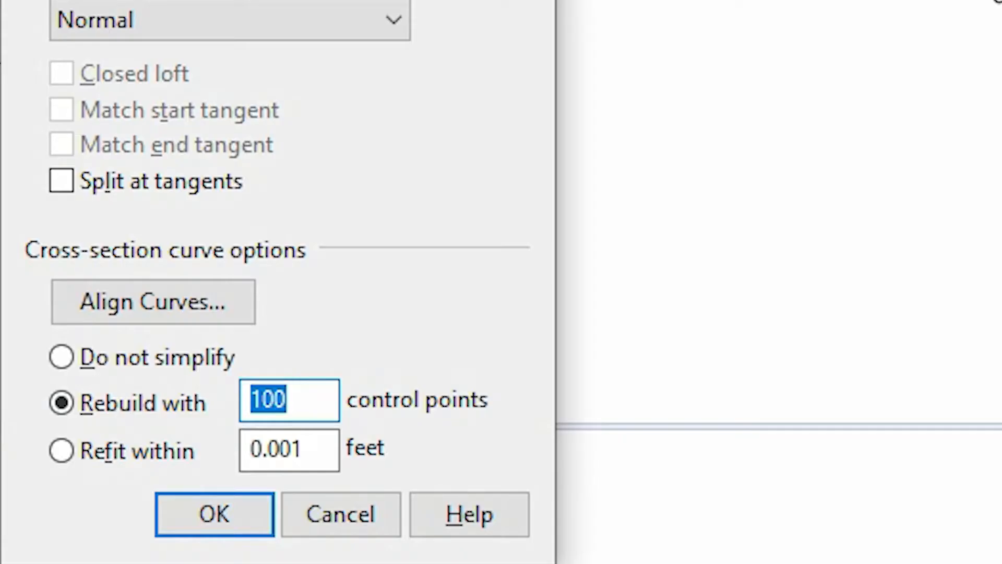
pyautogui.write('4')
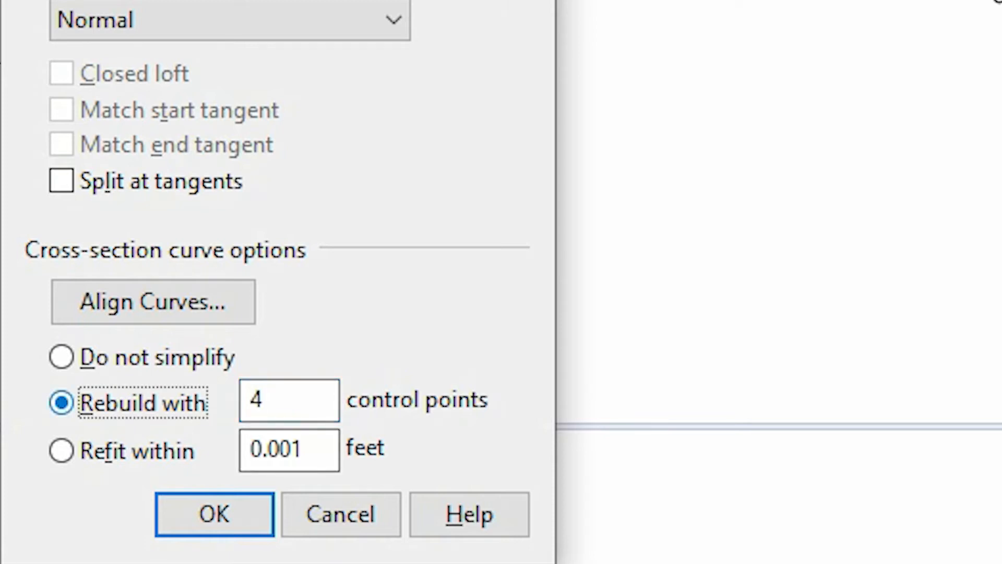
pyautogui.click(213, 514)
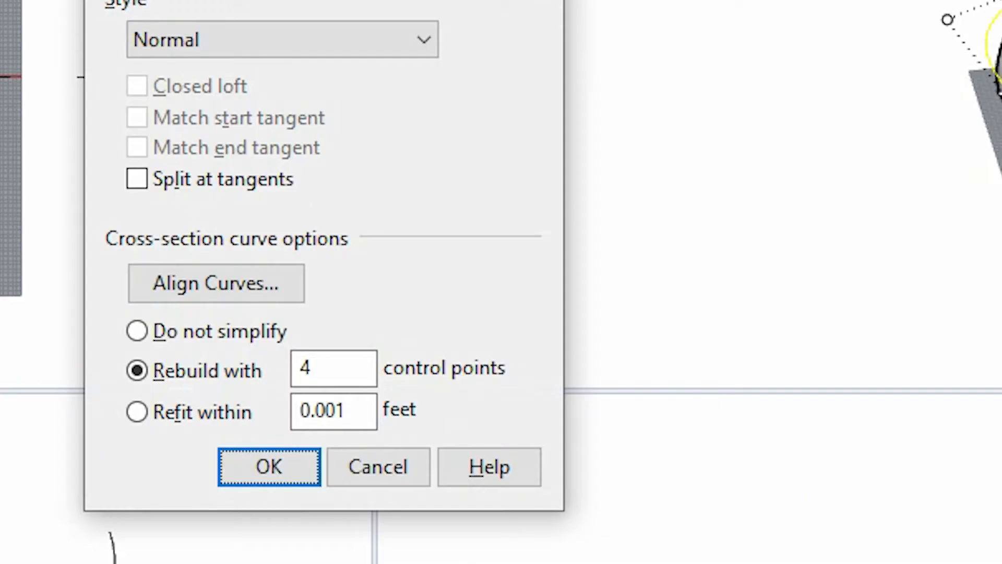
pyautogui.click(270, 467)
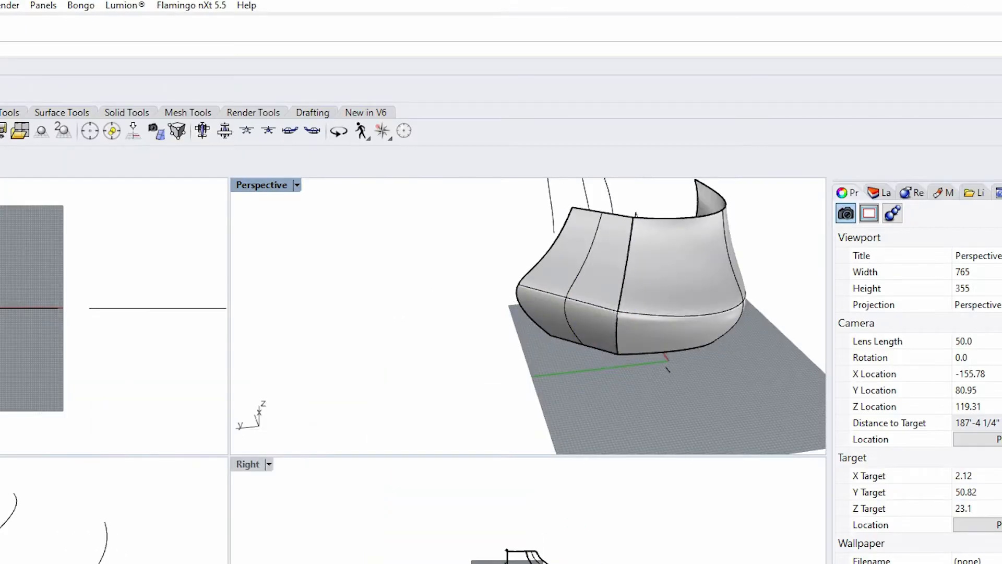
# - Select the grid rectangle and extrude it upward into a tall box with ExtrudeCrv
pyautogui.click(627, 288)
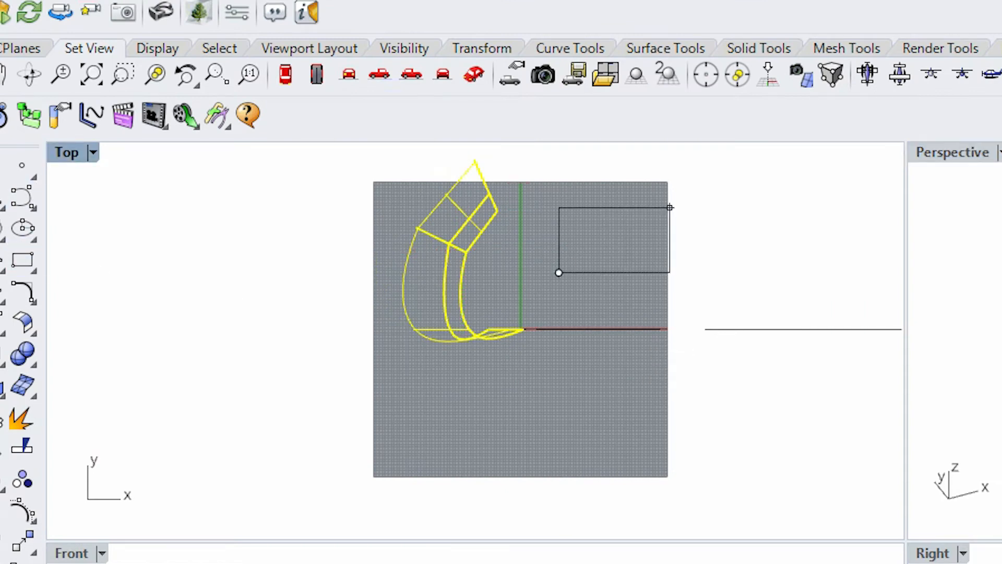
pyautogui.click(614, 240)
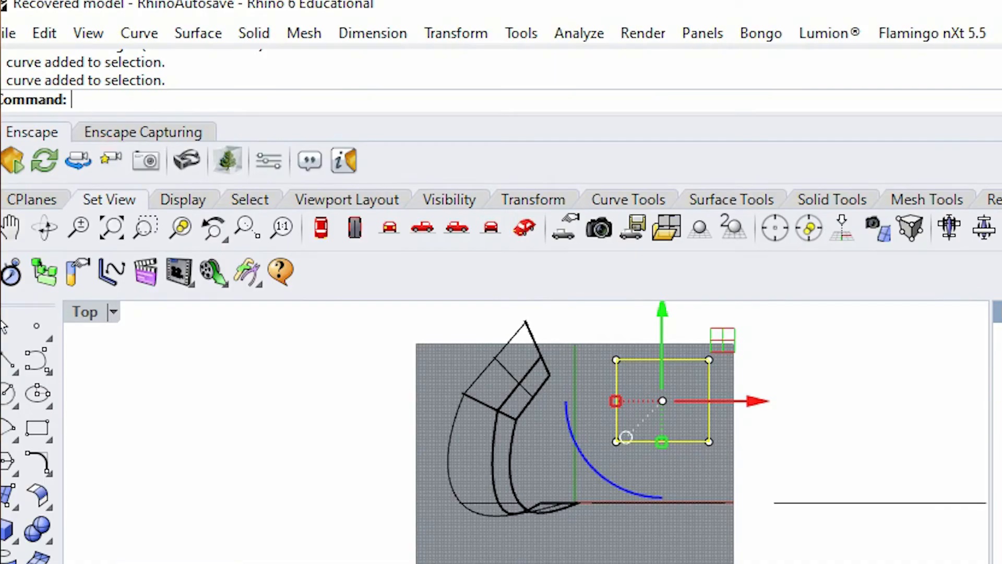
pyautogui.write('ExtrudeCrv')
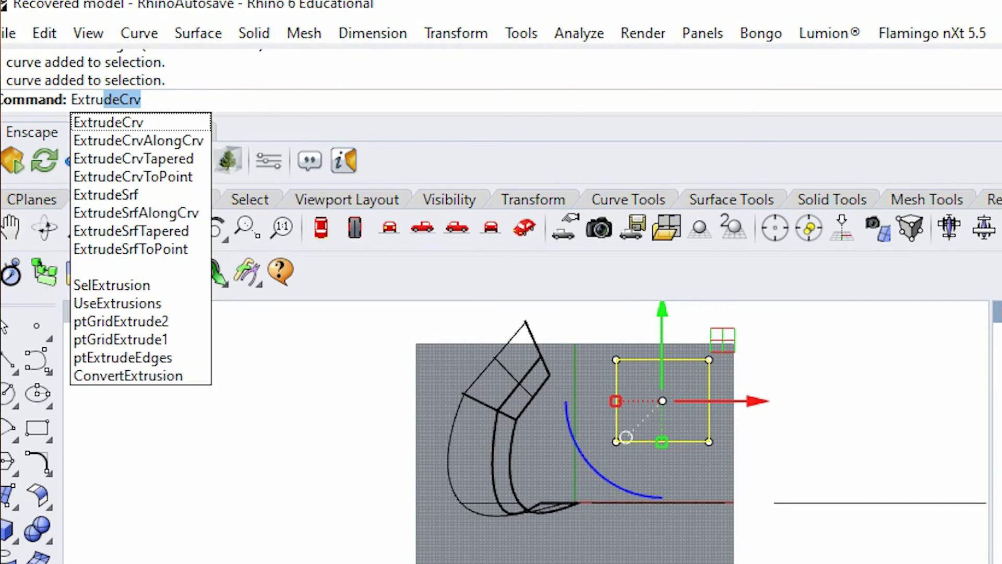
pyautogui.click(108, 122)
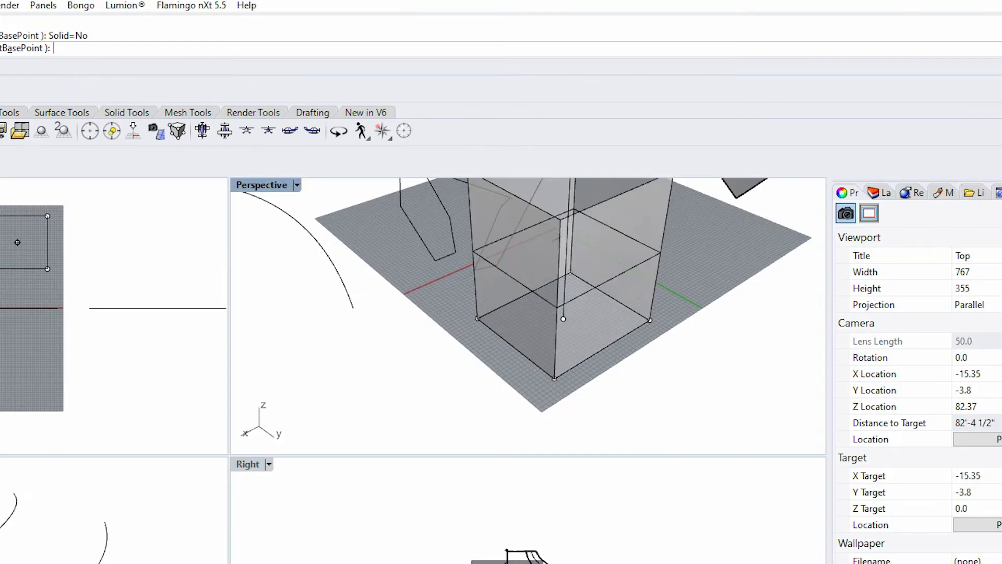
# - Select the stacked polyline profiles and preview a straight-sections loft shell through them
pyautogui.click(601, 292)
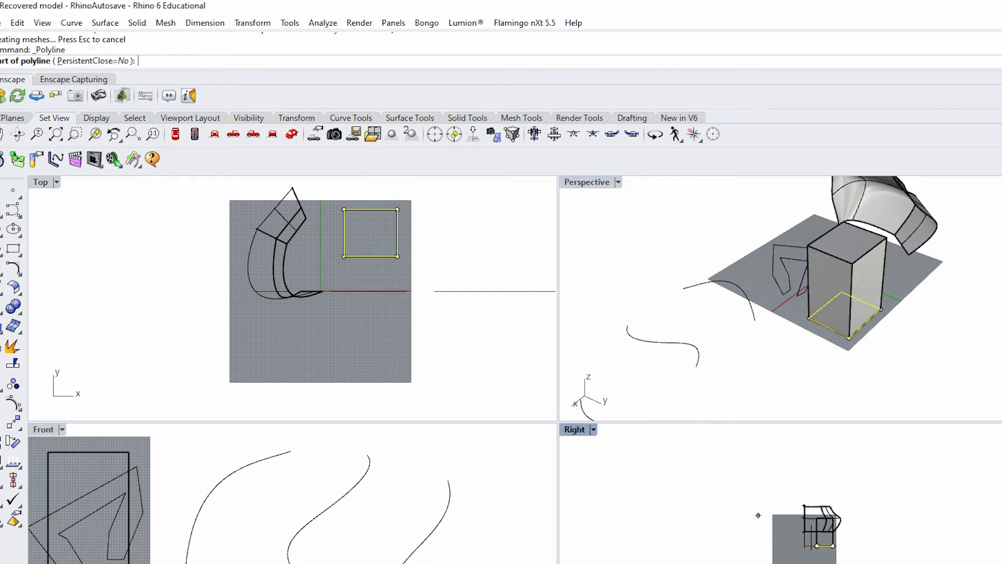
pyautogui.click(396, 210)
pyautogui.write('De')
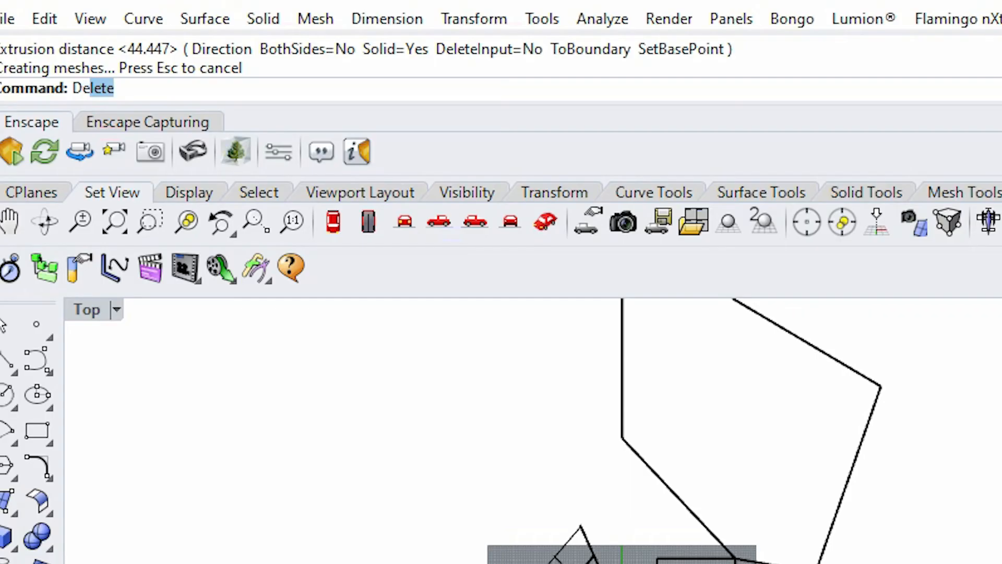
pyautogui.write('DupBorder')
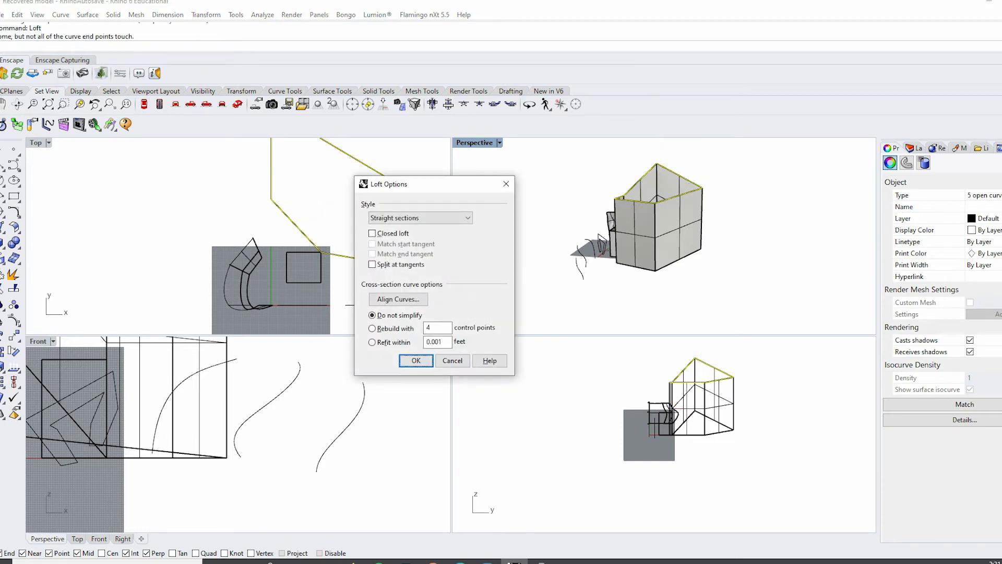
# - Confirm the straight-section loft, then build a patch surface from the curves with default settings
pyautogui.click(416, 360)
pyautogui.write('Patch')
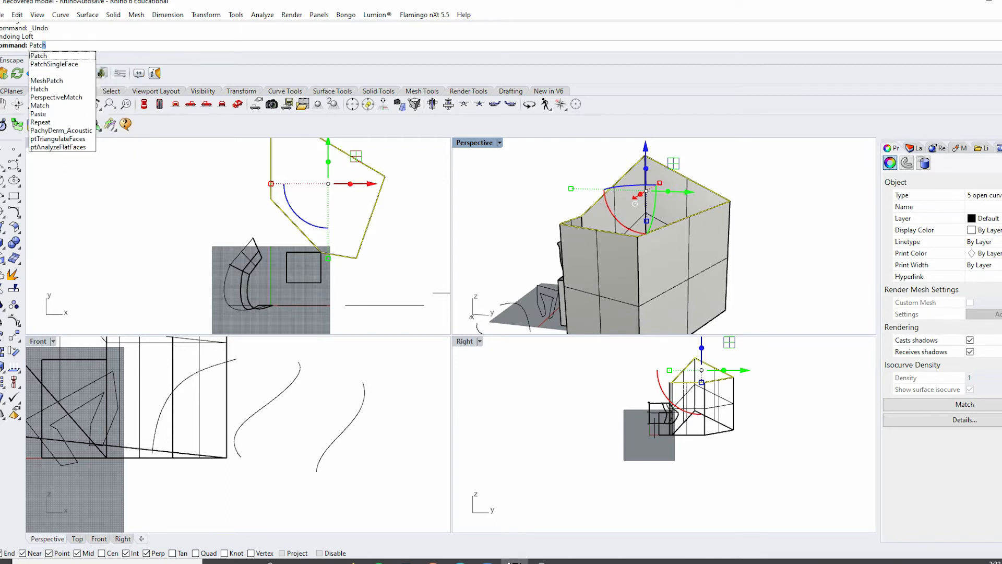
pyautogui.click(39, 55)
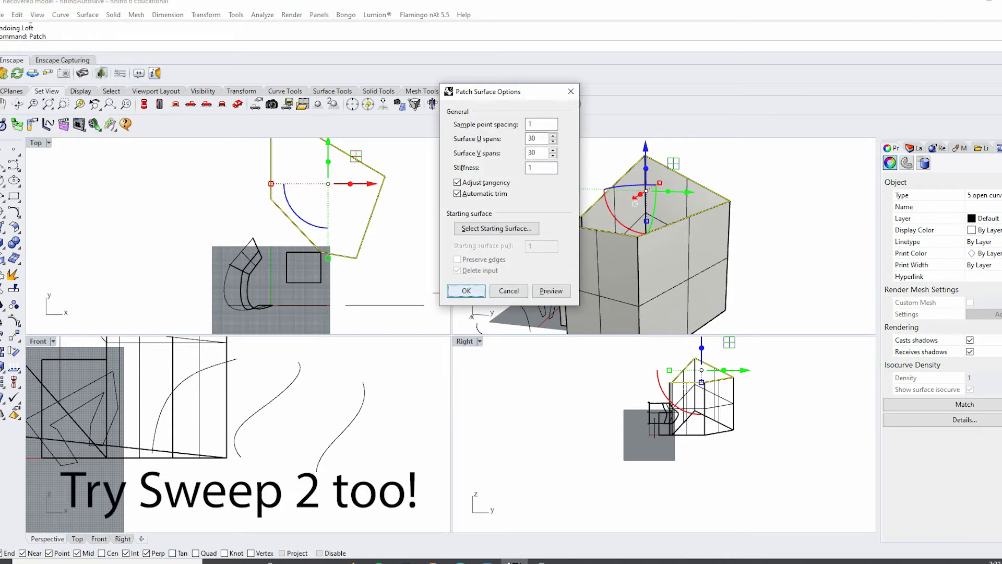
pyautogui.click(465, 294)
pyautogui.write('Project')
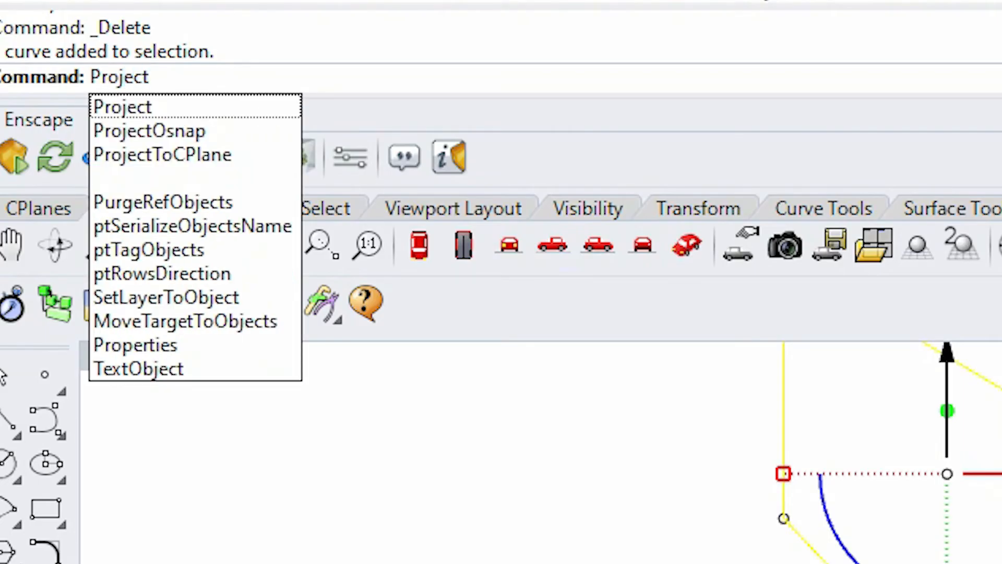
# - Project the selected curve flat onto the construction plane with ProjectToCPlane
pyautogui.click(162, 154)
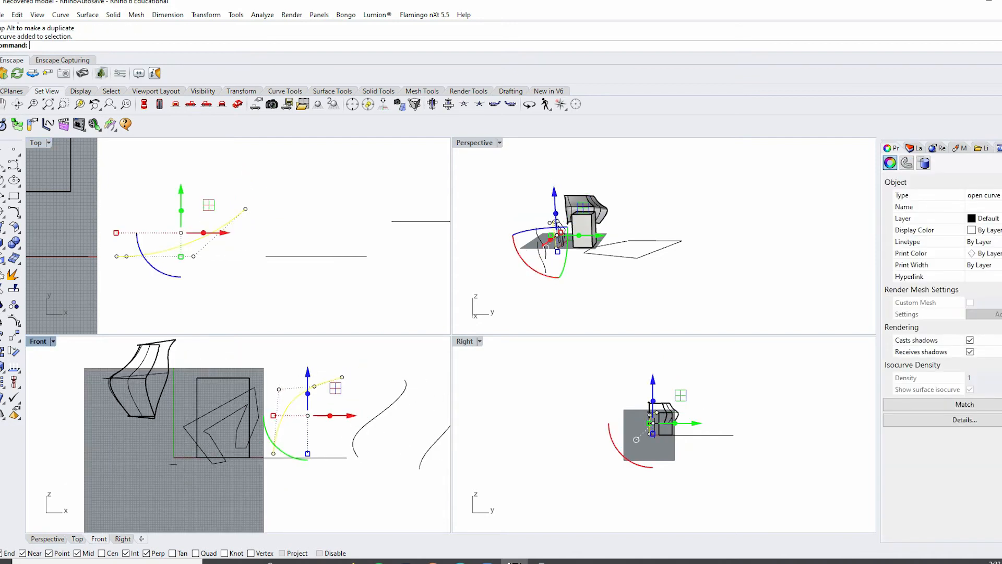
pyautogui.write('Project')
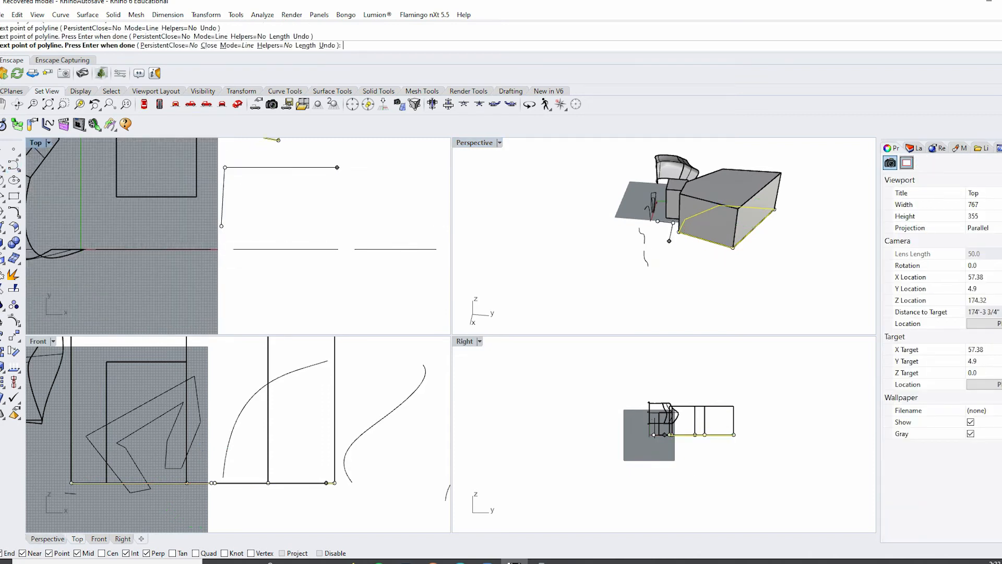
# - Place points of an open four-sided polyline over the grey grid area
pyautogui.click(240, 212)
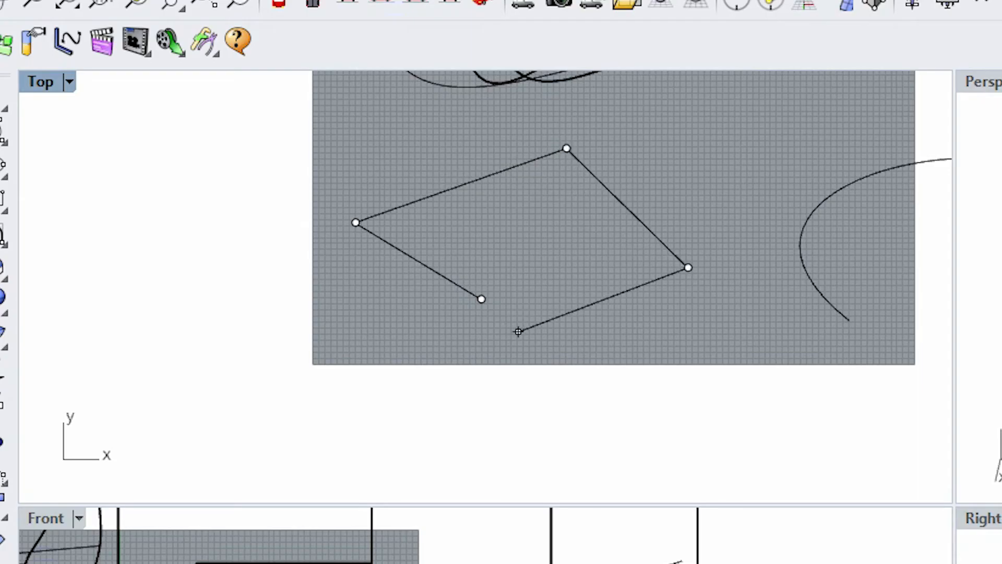
pyautogui.moveTo(481, 300)
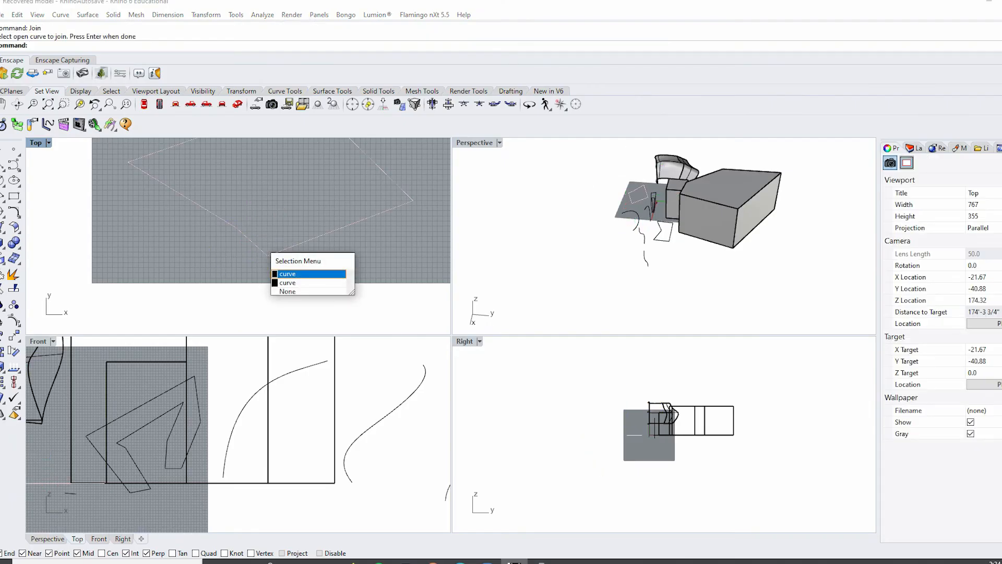
# - Pick the overlapping curve to join and sketch a looping freeform curve
pyautogui.click(288, 273)
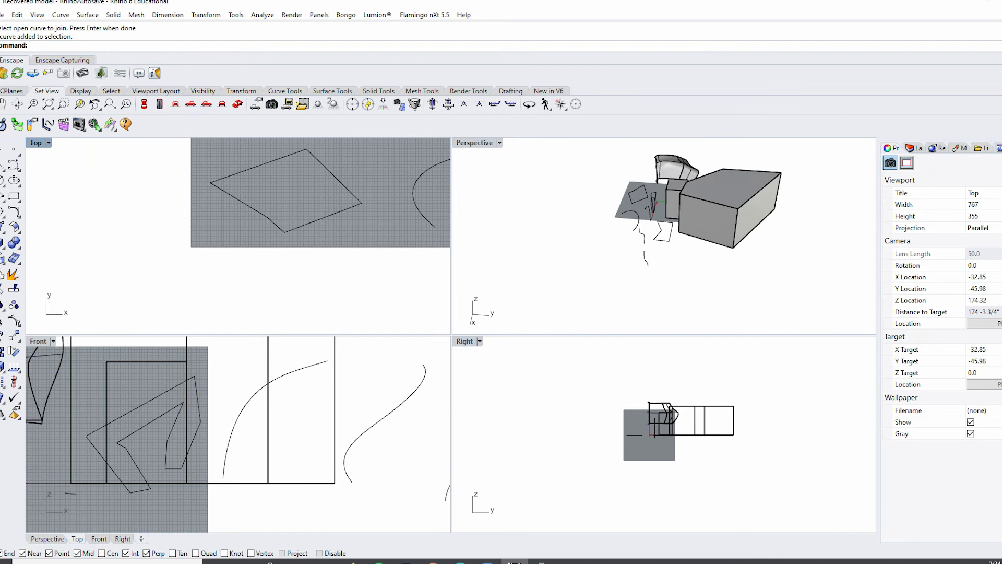
pyautogui.click(321, 258)
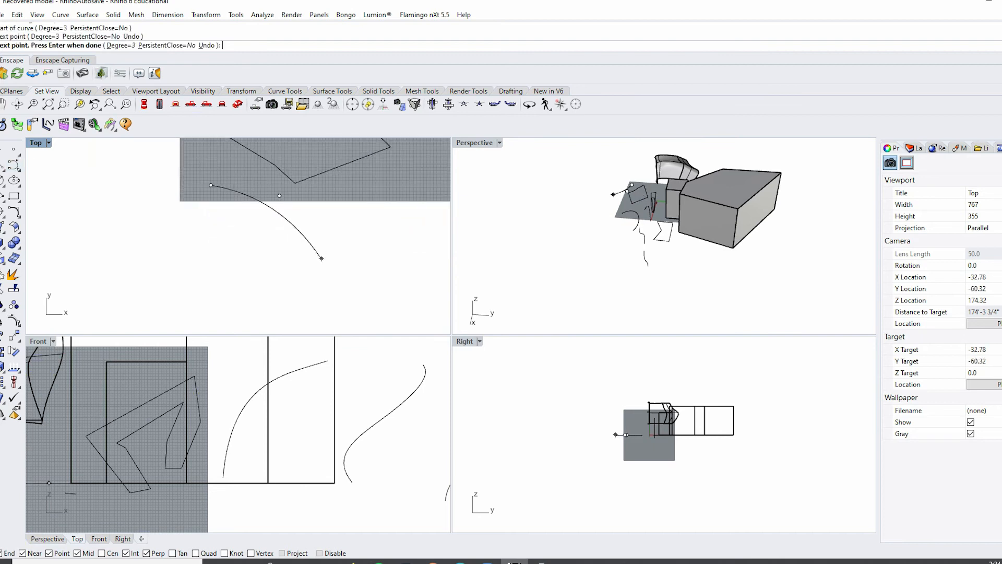
pyautogui.click(241, 173)
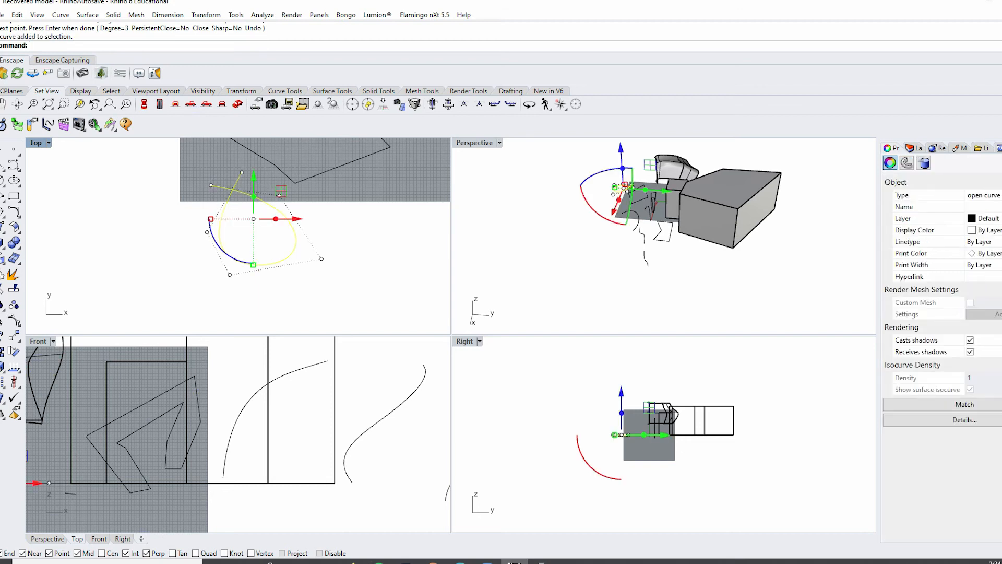
# - Extrude the self-intersecting freeform curve upward into a tall curved wall
pyautogui.write('ExtrudeCrv')
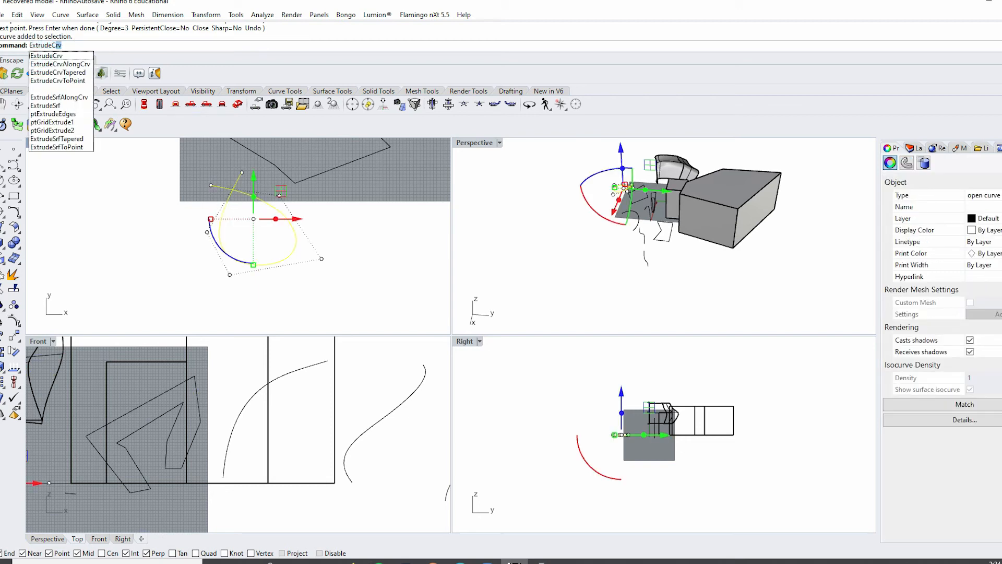
pyautogui.click(46, 55)
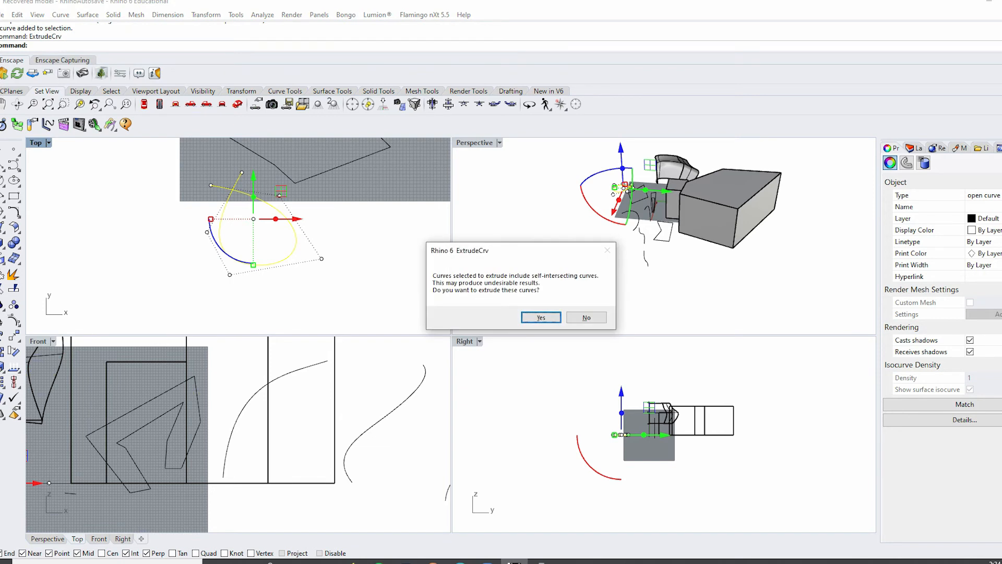
pyautogui.click(540, 318)
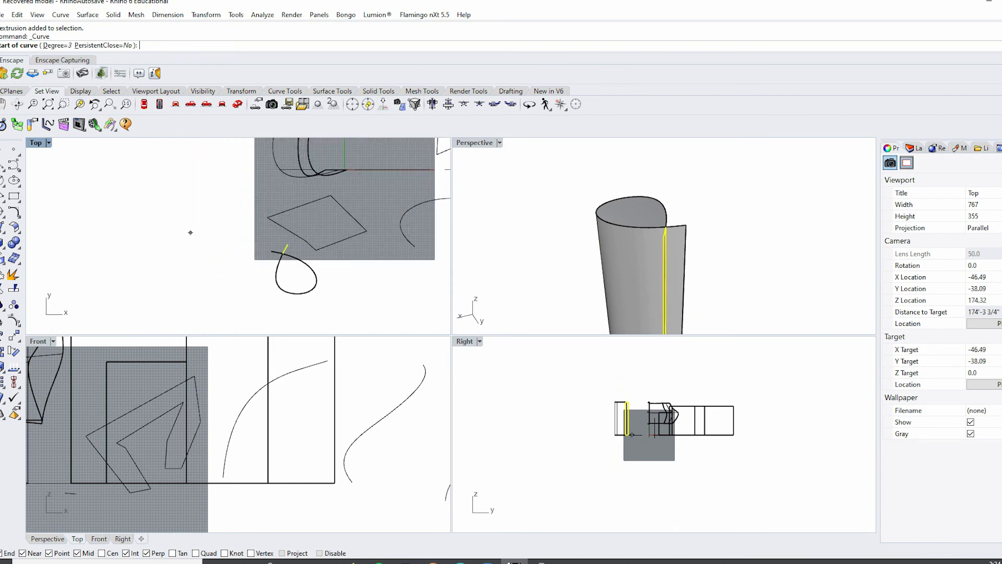
# - Remove the open extrusion and run CloseCrv on its leftover curve, joining the ends with a line
pyautogui.click(187, 232)
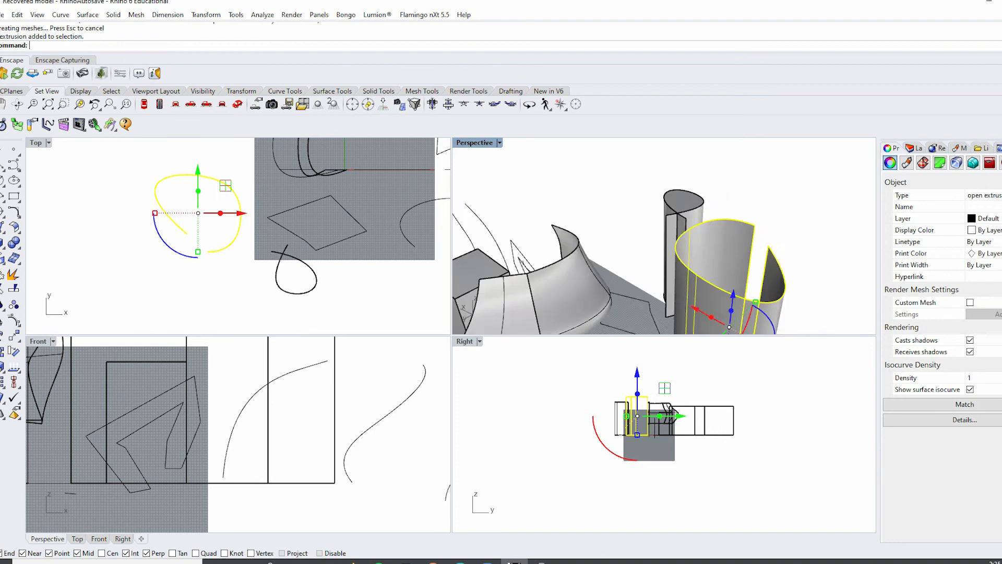
pyautogui.press('Delete')
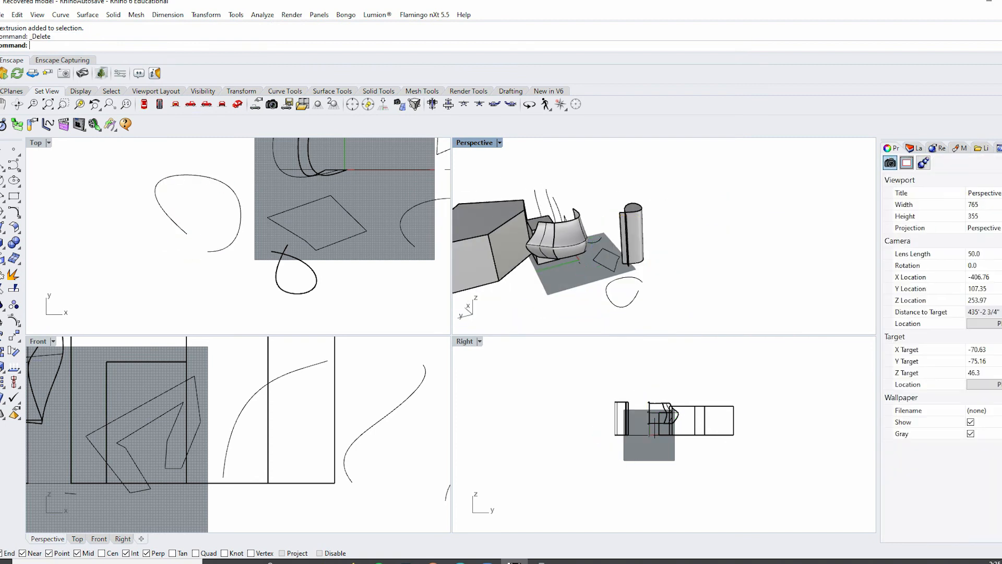
pyautogui.click(198, 230)
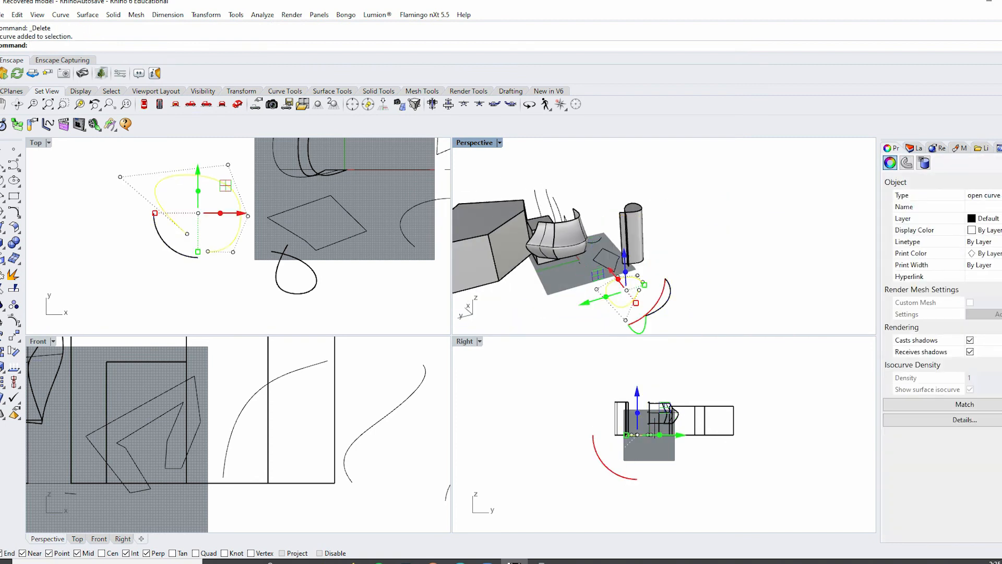
pyautogui.write('CloseCrv')
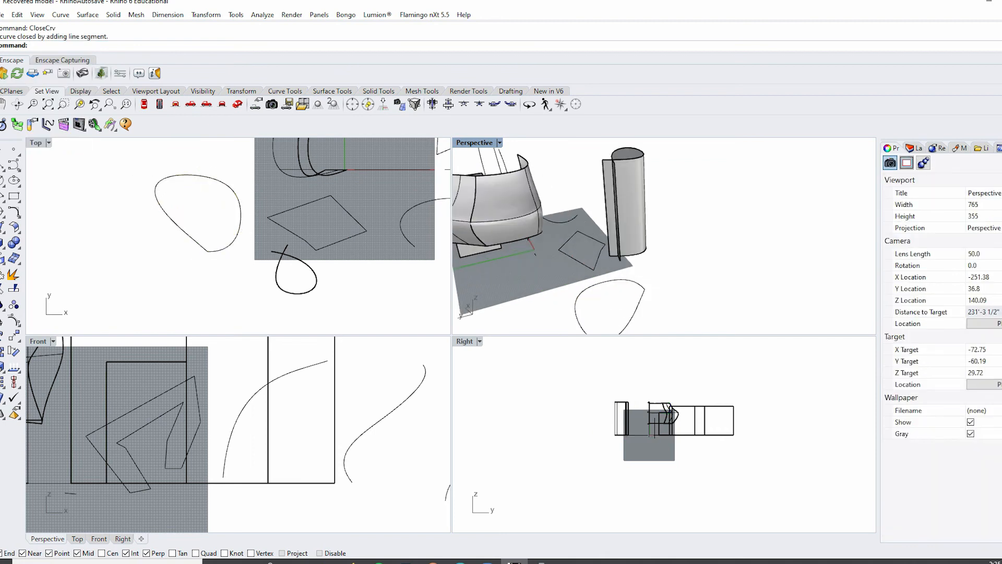
pyautogui.click(199, 211)
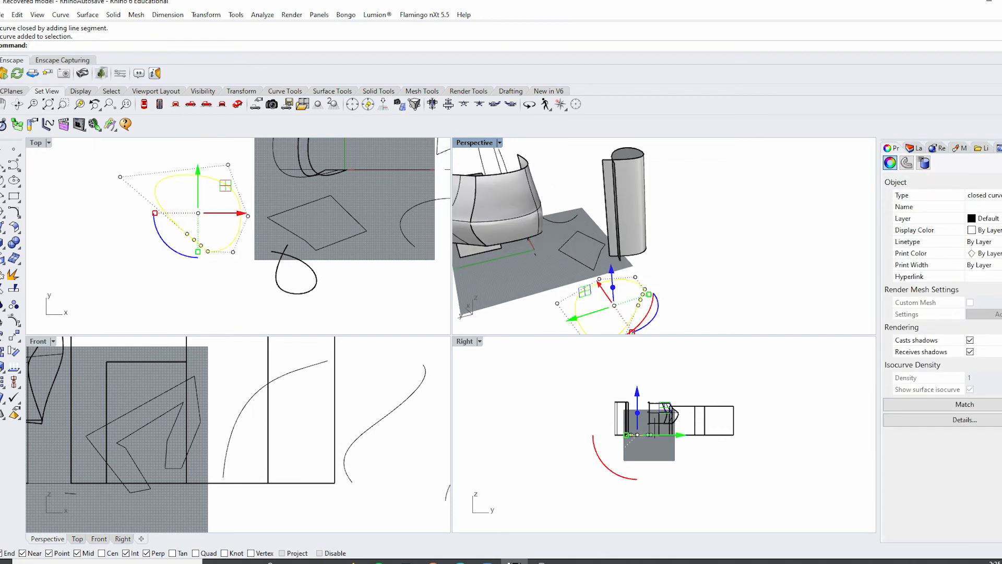